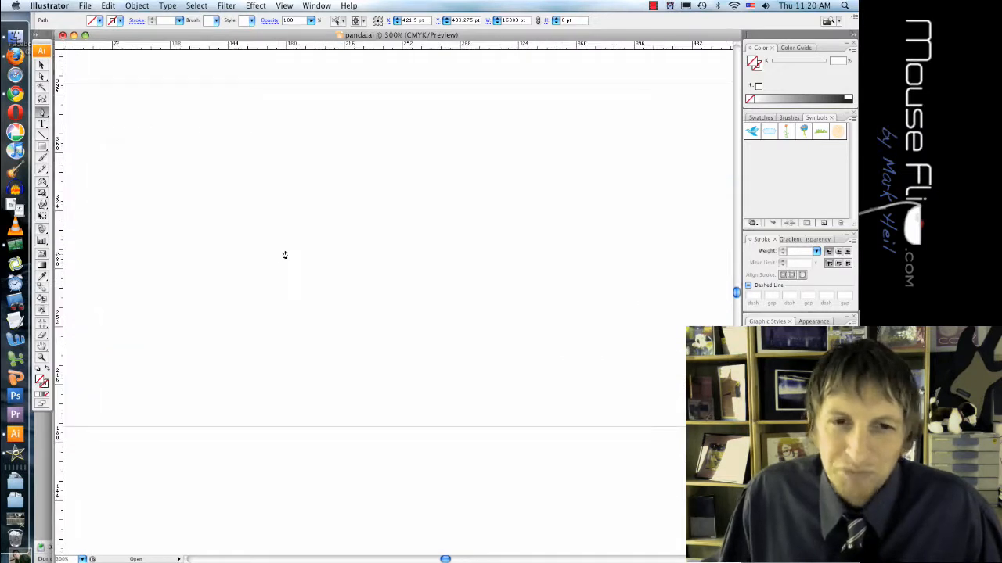
mouse_move(297, 226)
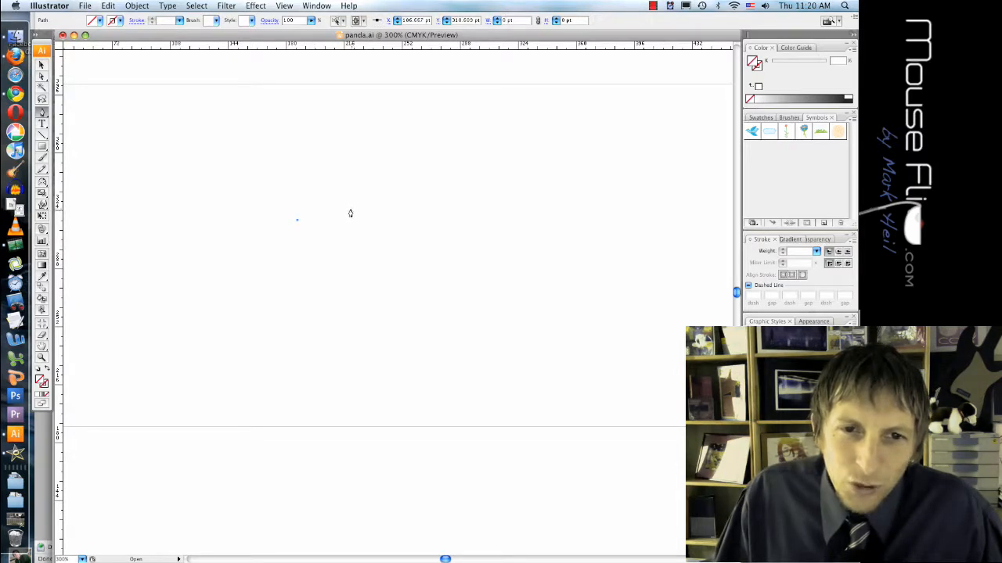
Draw the first curved stalk path and fill it with a green from the Color Picker.
left_click_drag(295, 219, 447, 213)
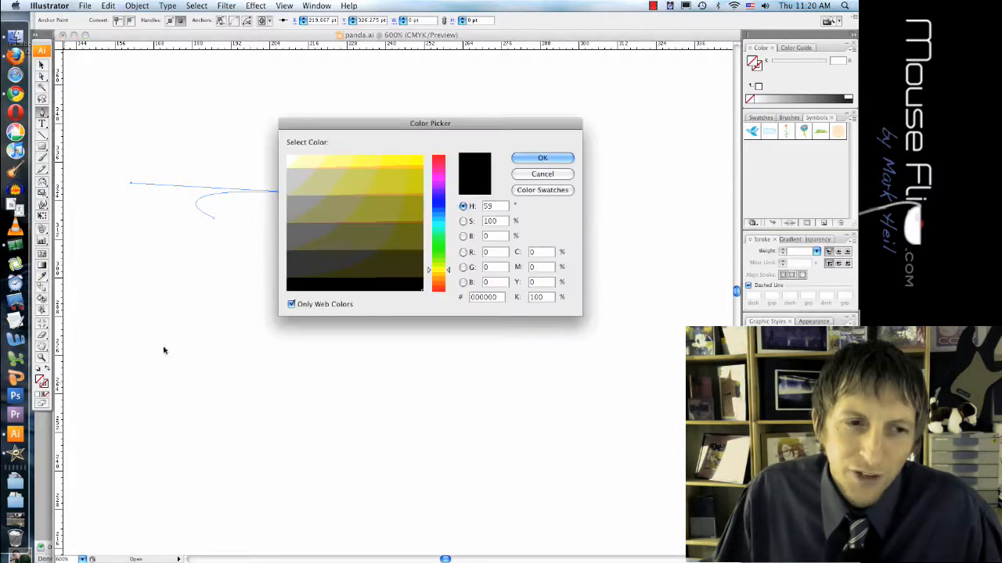
left_click(392, 179)
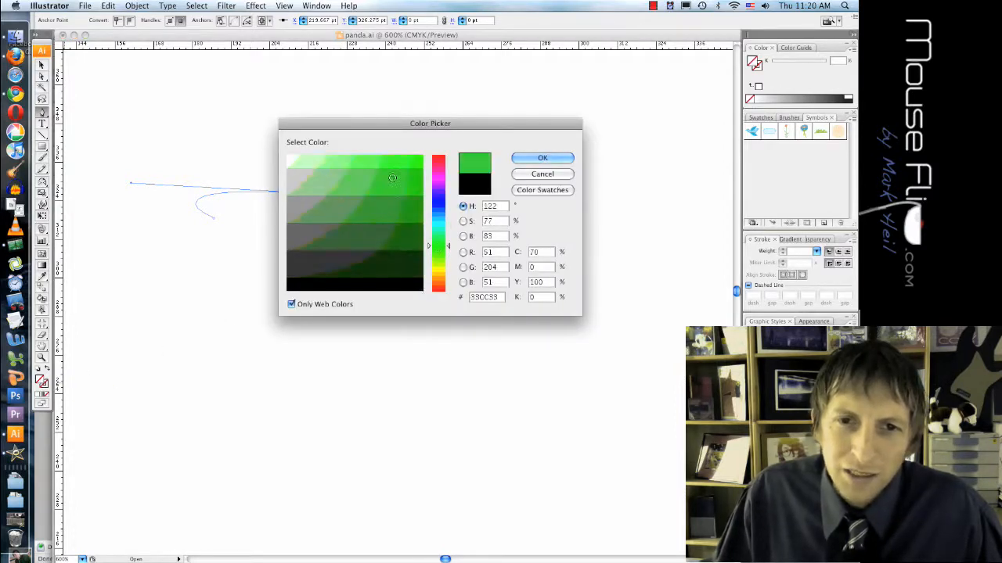
left_click(541, 156)
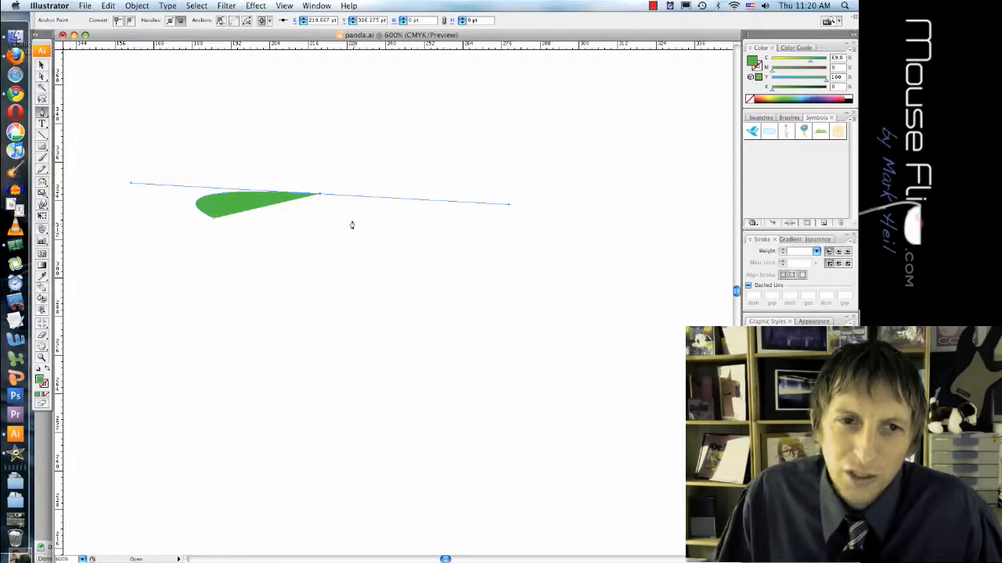
mouse_move(385, 229)
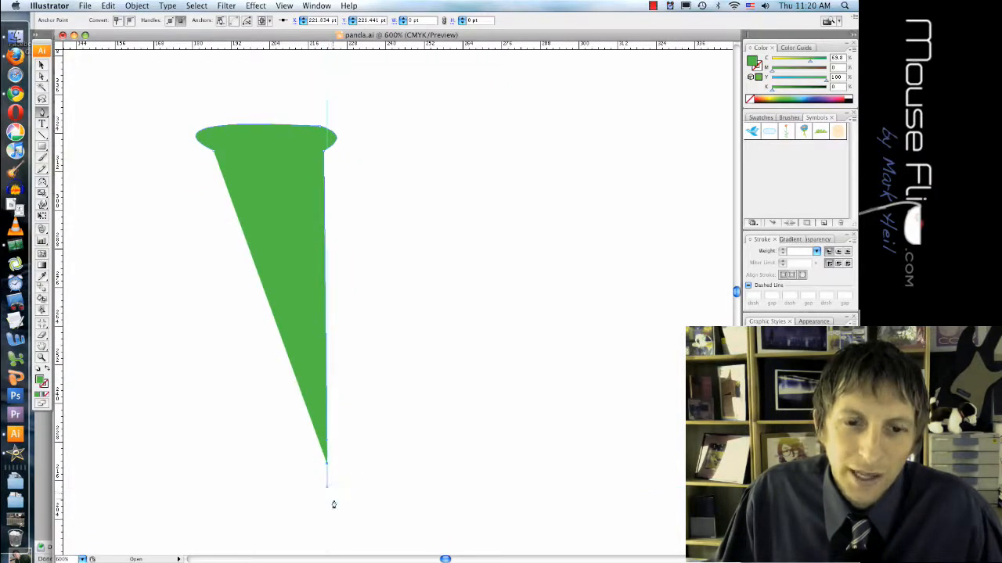
Lengthen the green piece downward and flare its bottom end into a rounded widening.
left_click_drag(325, 482, 325, 520)
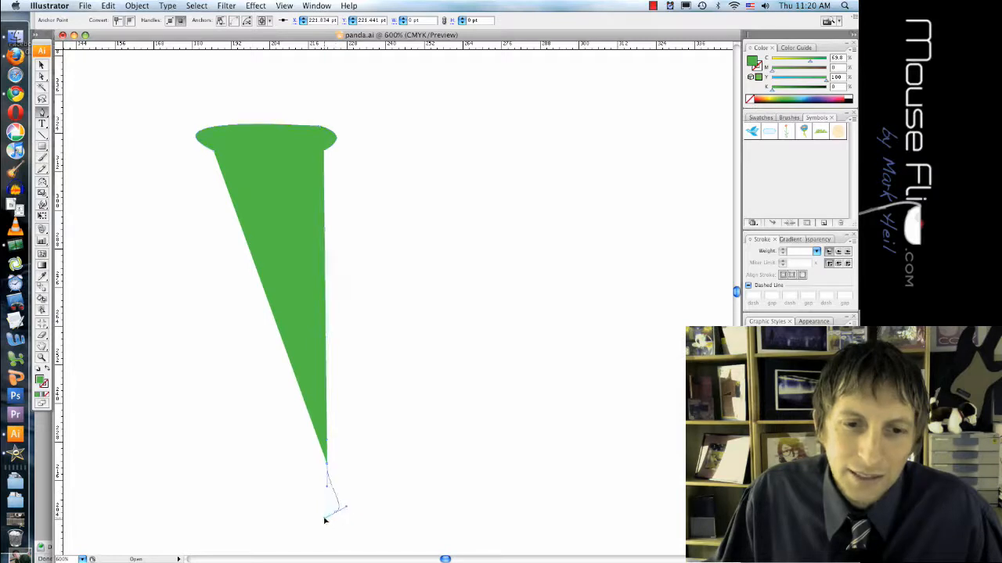
left_click_drag(325, 482, 336, 507)
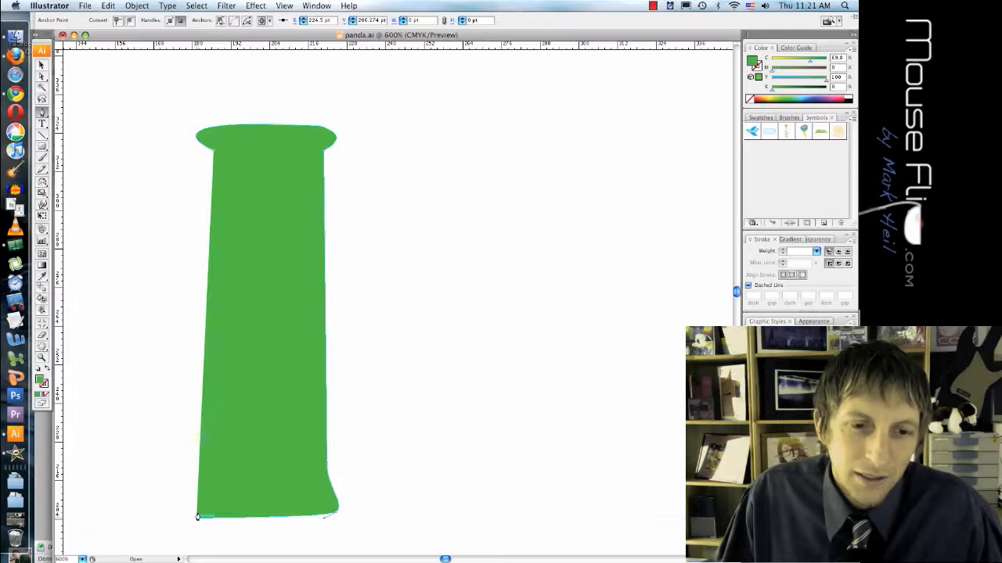
left_click_drag(197, 517, 204, 494)
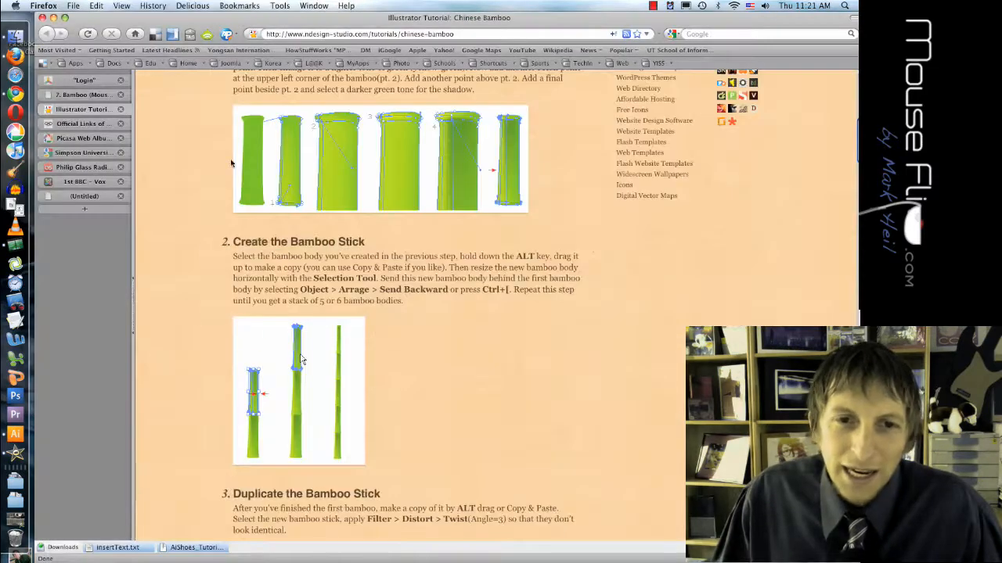
Show the Bamboo lesson's clustered green bamboo example image.
left_click(81, 110)
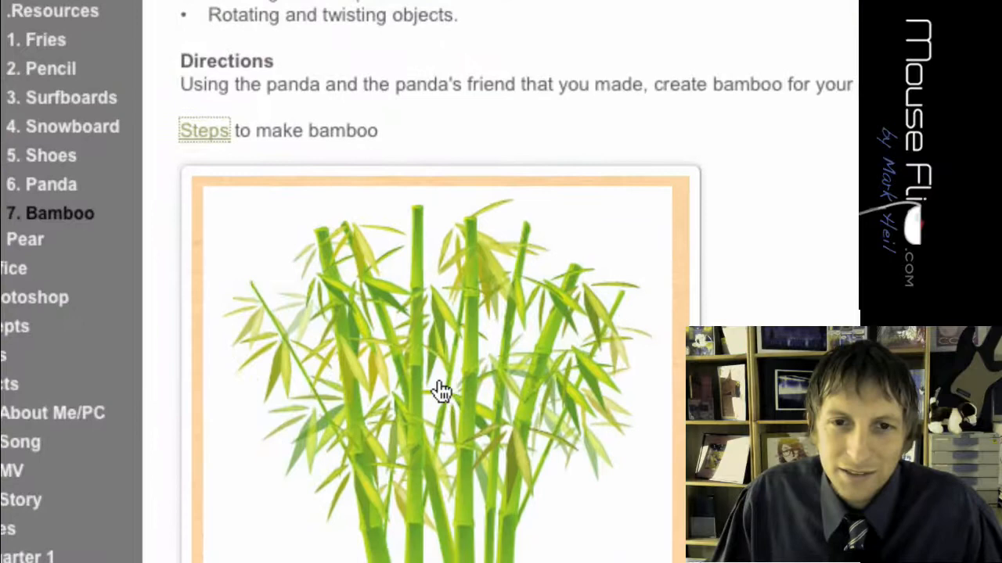
scroll("down", 3)
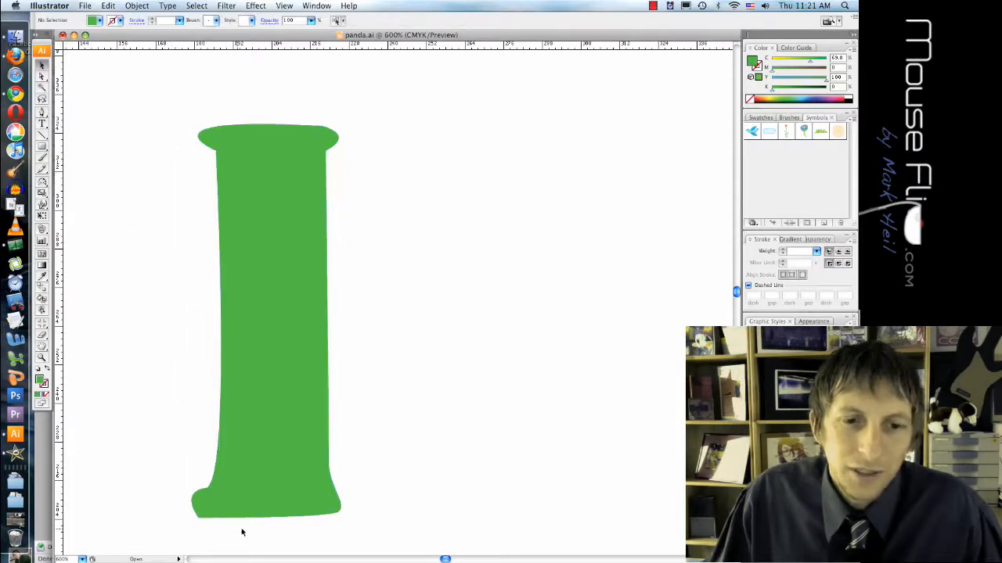
Select the green bamboo segment to refine its end anchors.
left_click(267, 321)
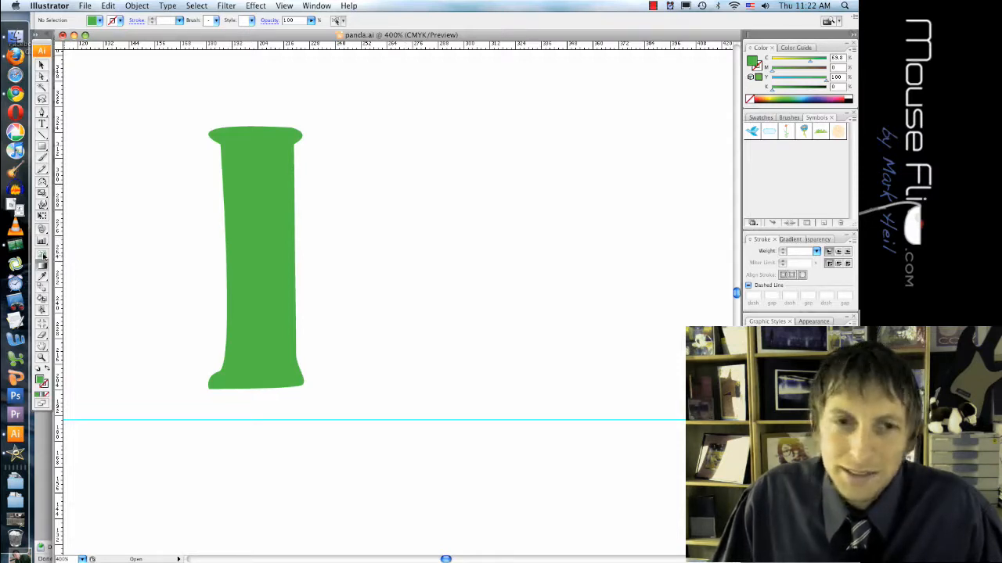
Select the green segment before showing the Gradient and Graphic Styles panels.
left_click(786, 237)
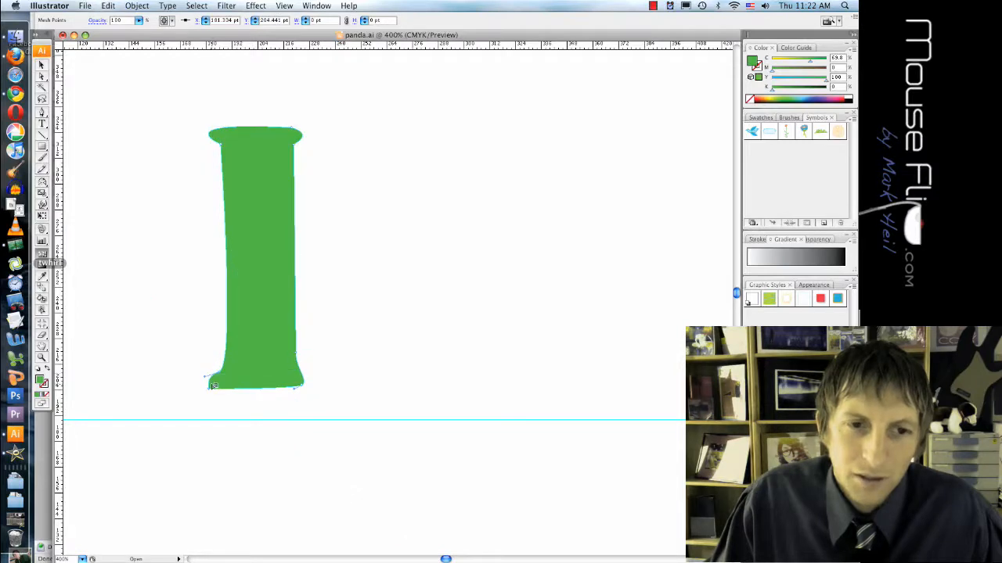
Add mesh lines across the segment and give a mesh point a lighter yellow-green.
left_click_drag(213, 384, 223, 384)
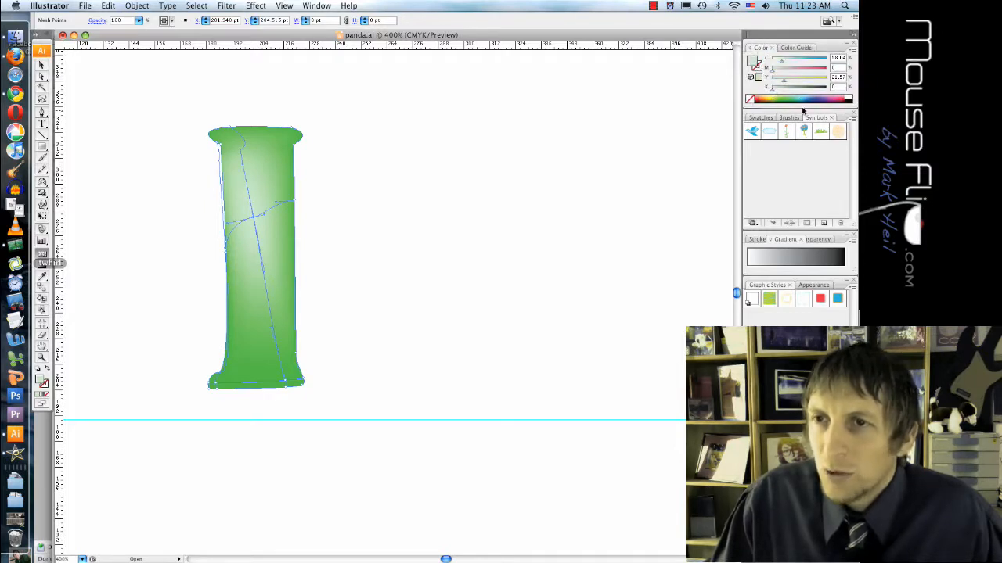
left_click(760, 118)
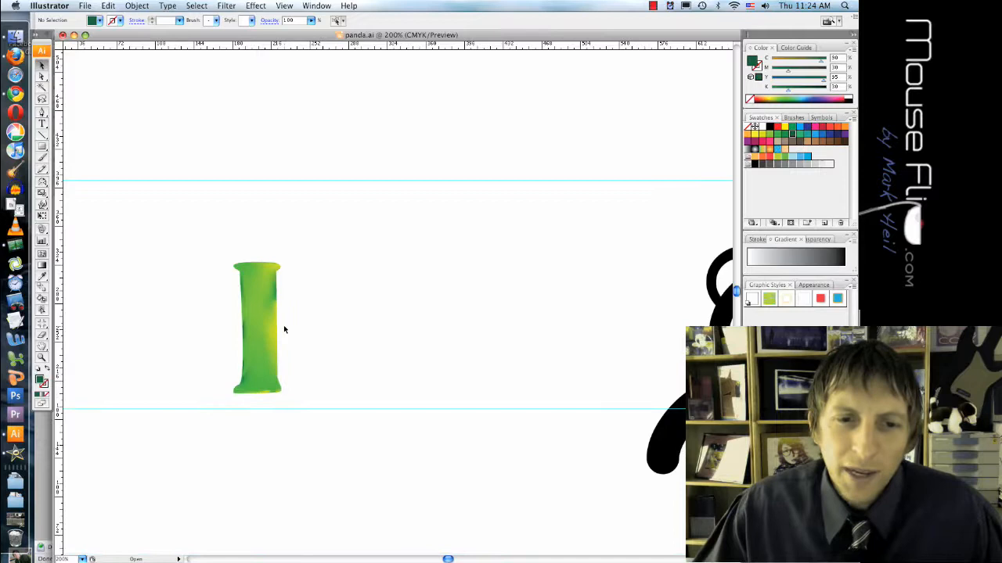
Alt-drag copies of the shaded segment upward into a four-segment stalk and select them all.
left_click(259, 328)
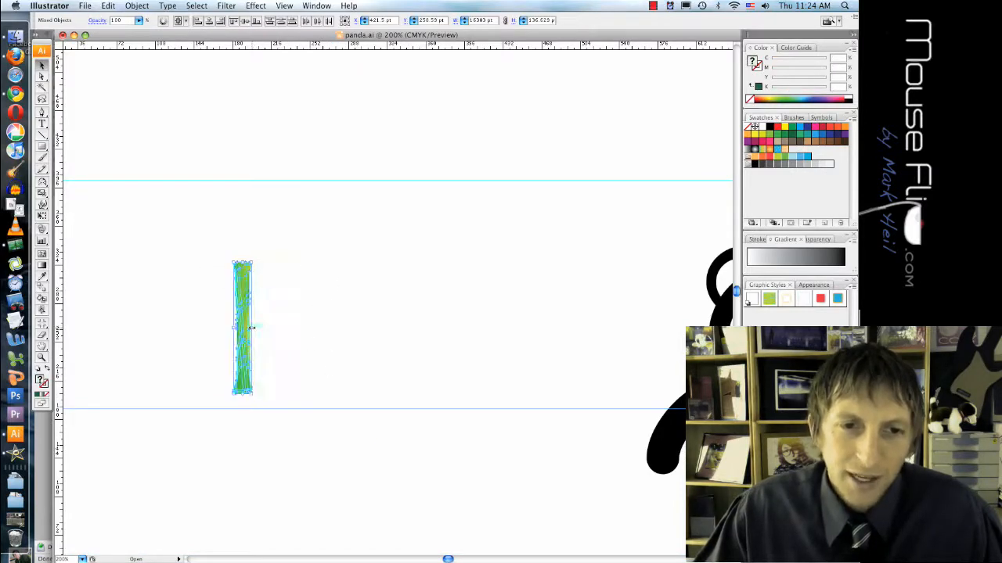
left_click_drag(243, 329, 278, 219)
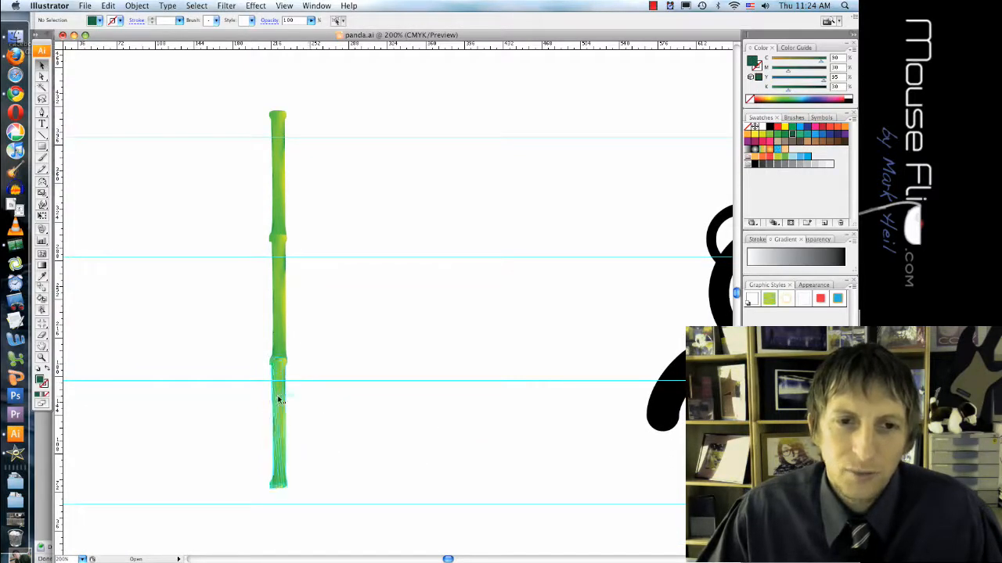
left_click(279, 400)
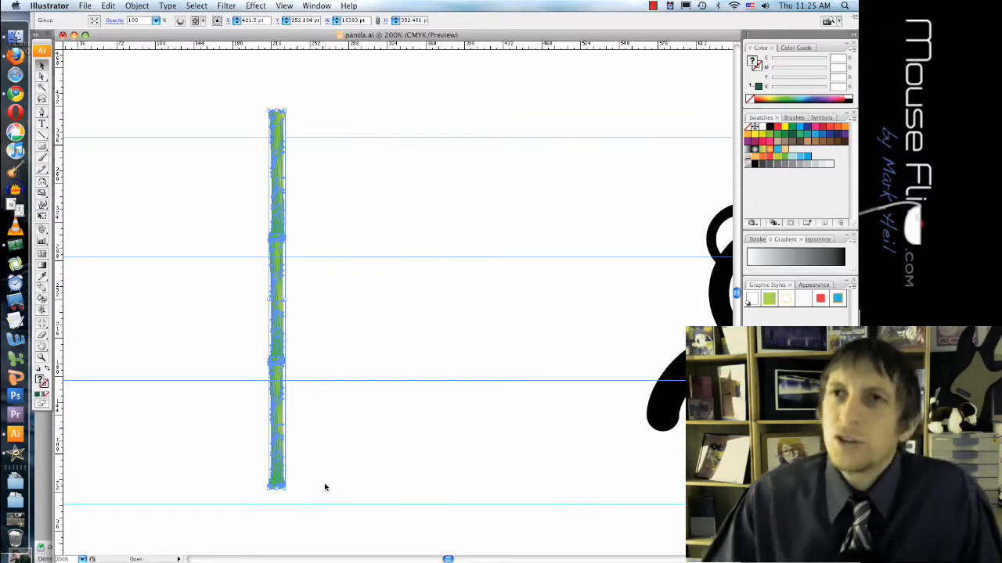
left_click(350, 514)
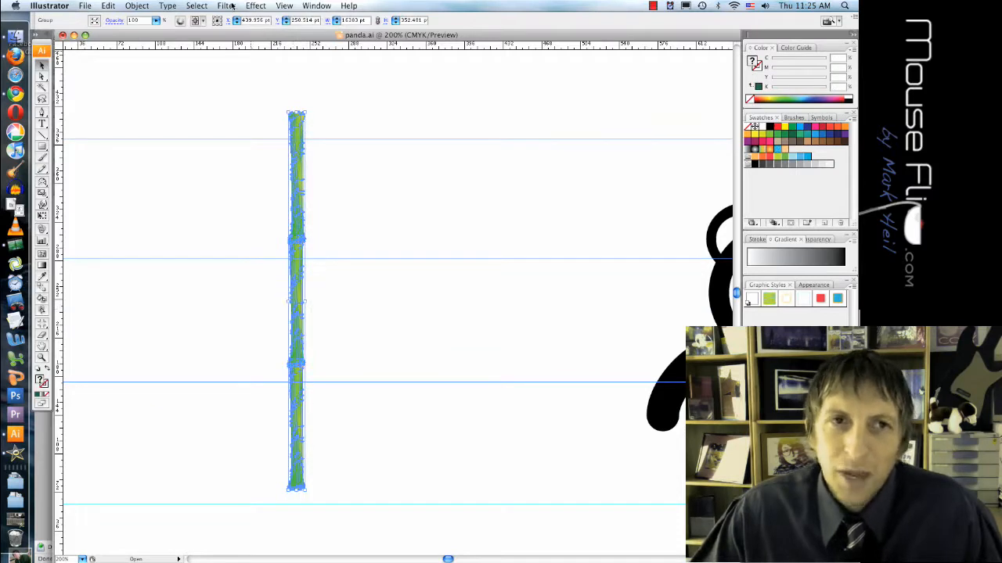
Apply a small-angle Twist distortion filter to the selected stalk.
left_click(226, 6)
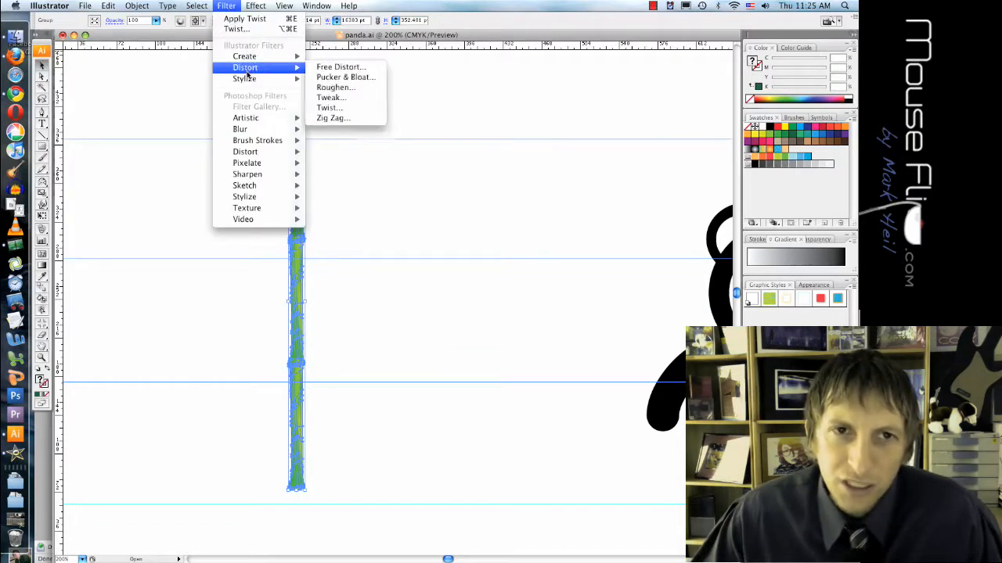
left_click(328, 106)
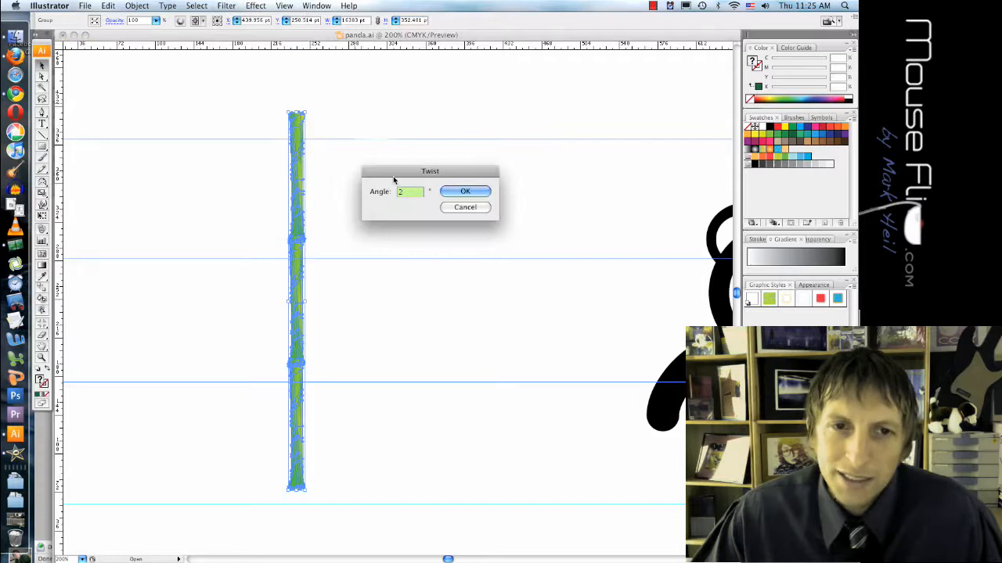
left_click(465, 191)
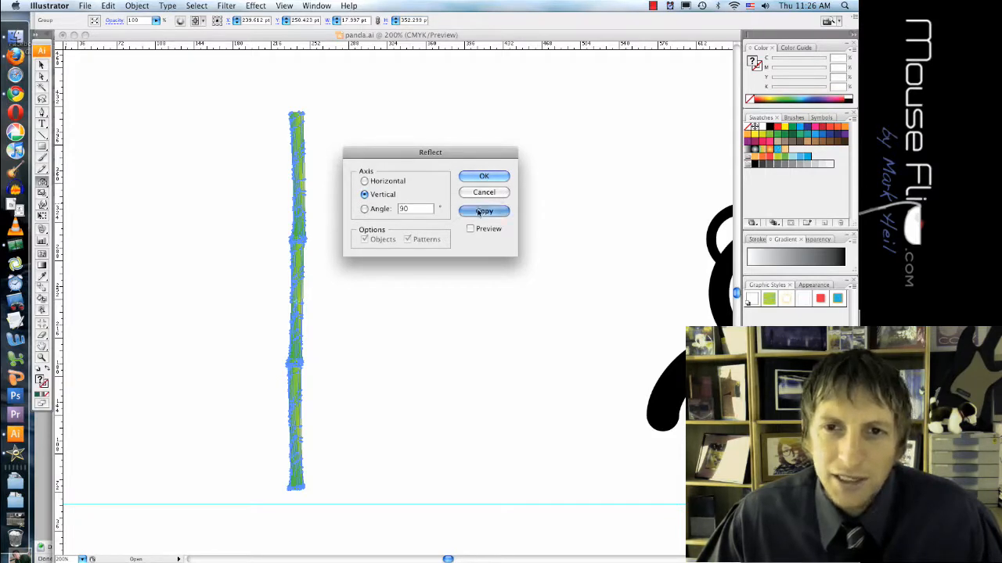
Create a vertical-axis reflected copy of the twisted stalk.
left_click(484, 212)
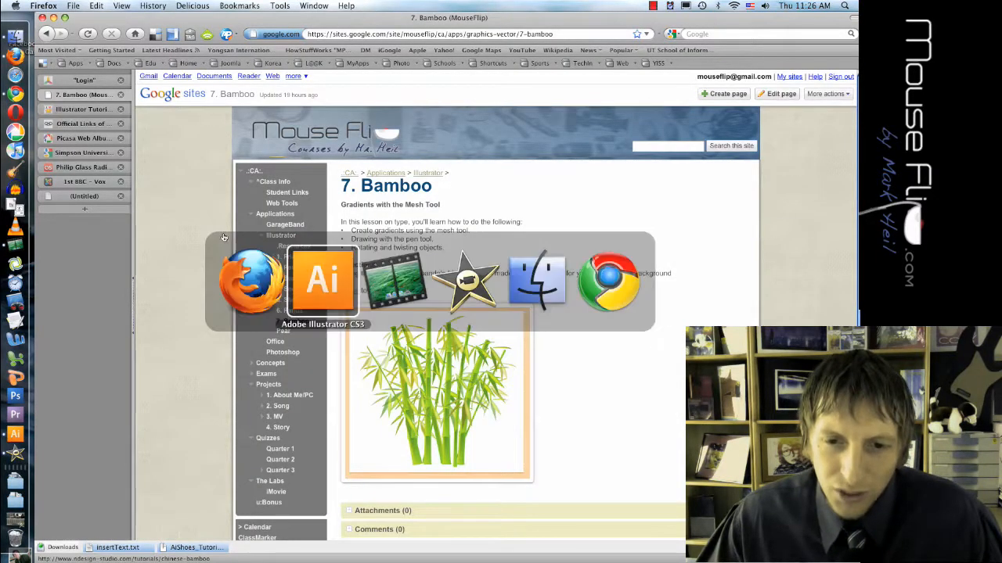
Switch from Firefox back to Adobe Illustrator CS3 via the app switcher.
left_click(322, 280)
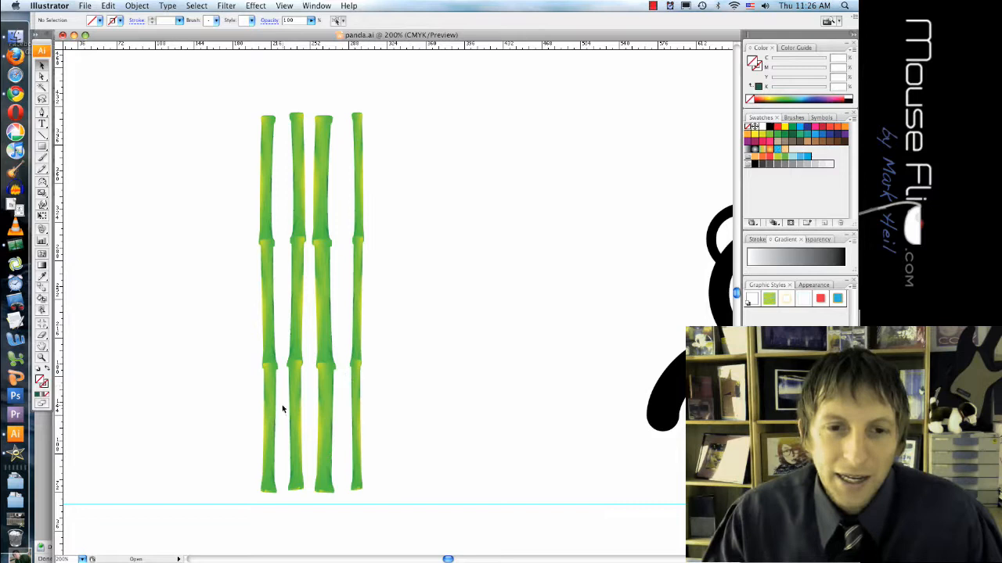
Twist the leftmost bamboo stalk with the Twist distortion filter so it leans.
left_click(322, 305)
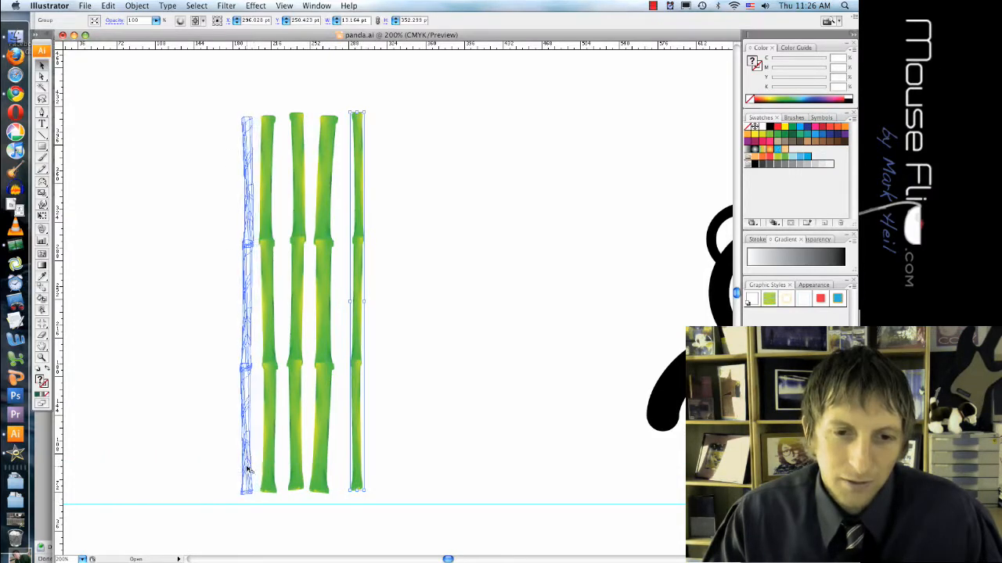
left_click(225, 6)
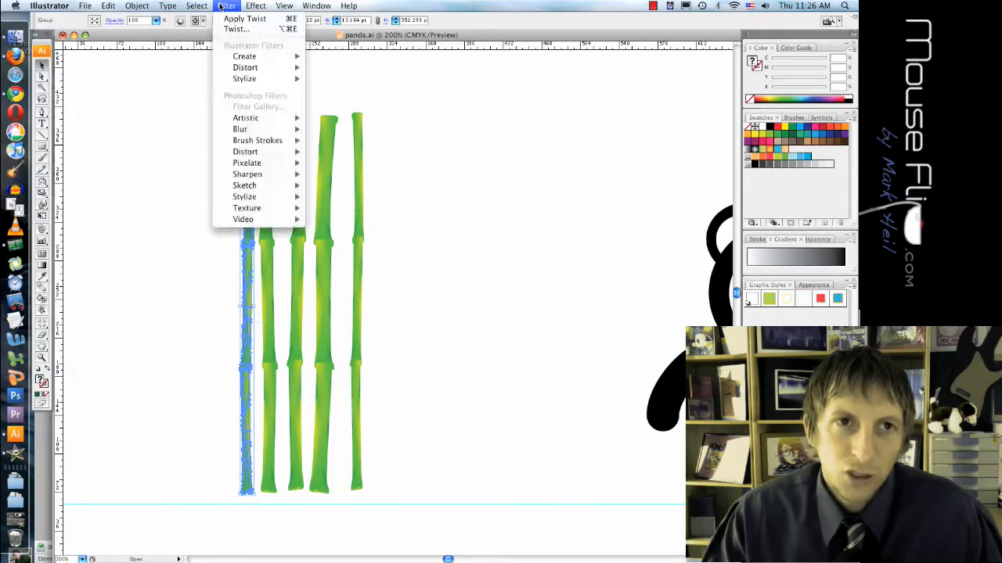
mouse_move(244, 67)
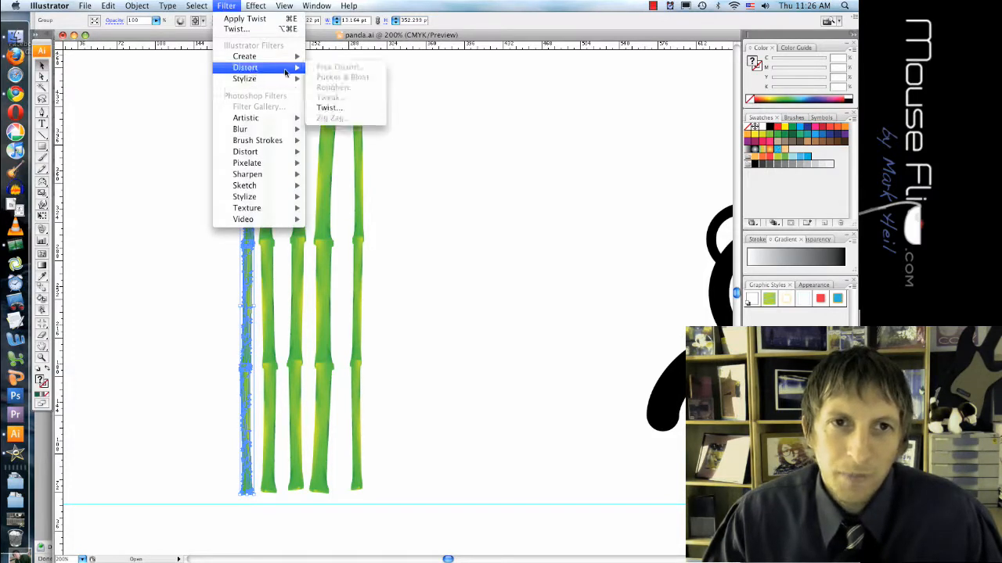
left_click(329, 106)
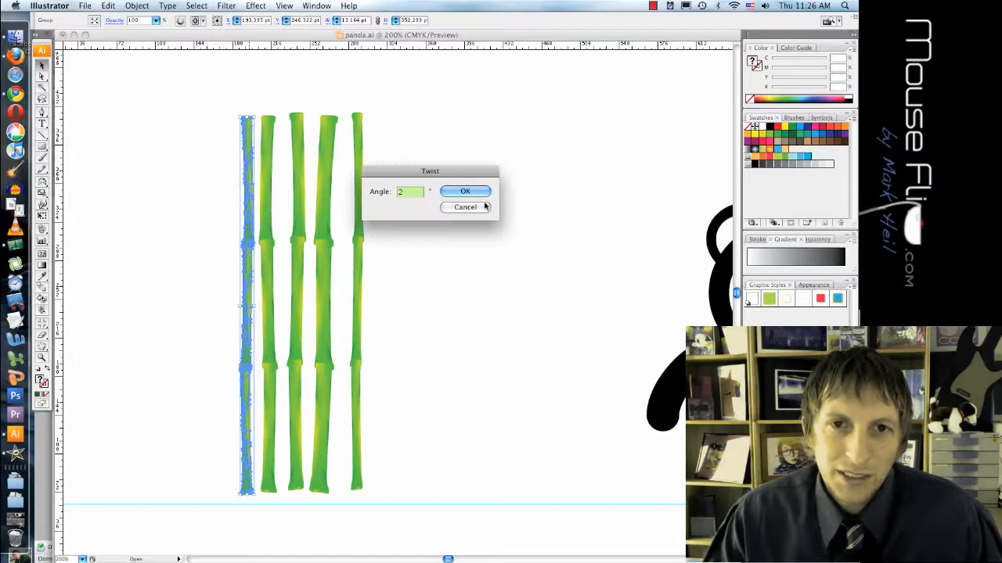
left_click(465, 191)
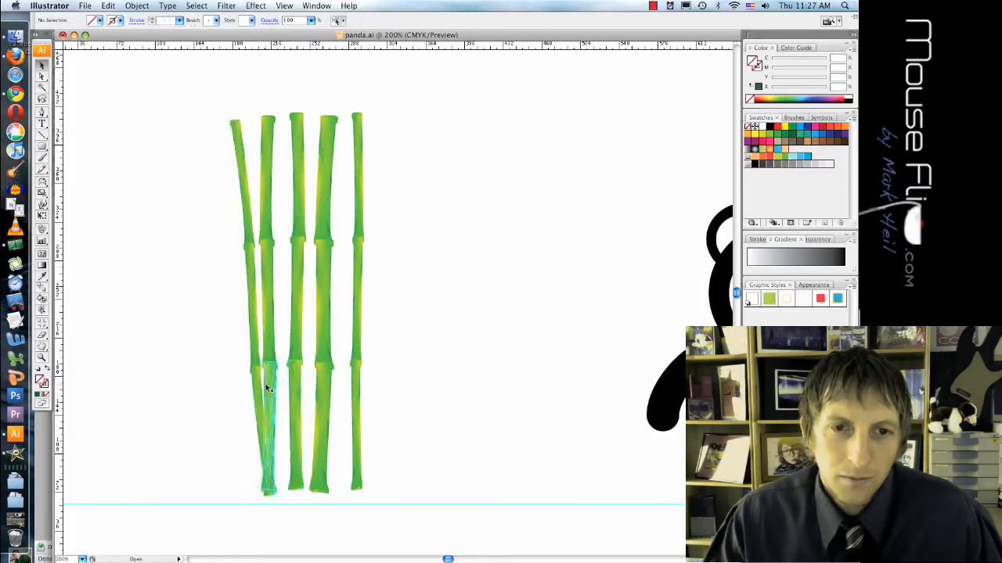
Reapply the twist to the rightmost stalk so both outer stalks bend.
left_click(268, 306)
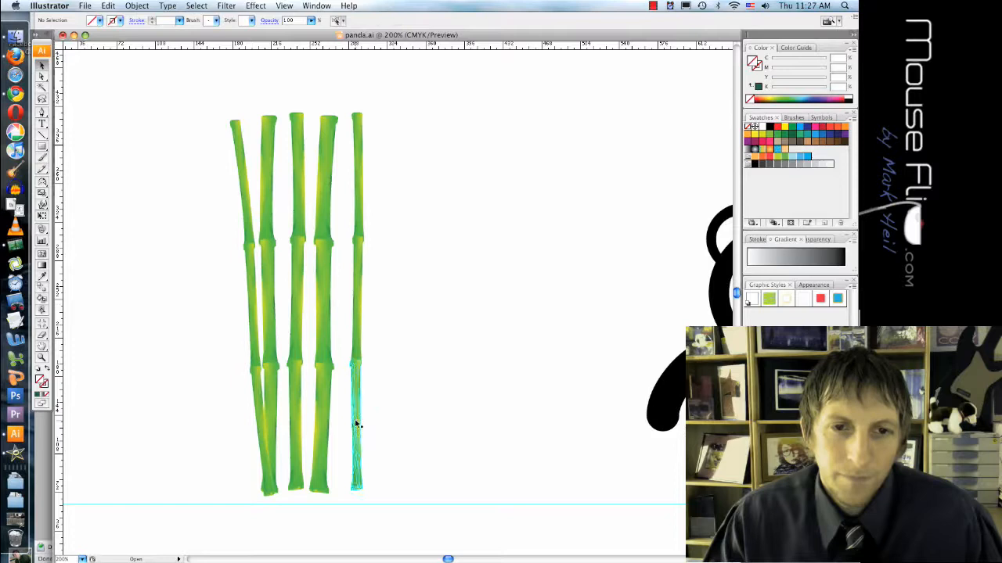
left_click(357, 423)
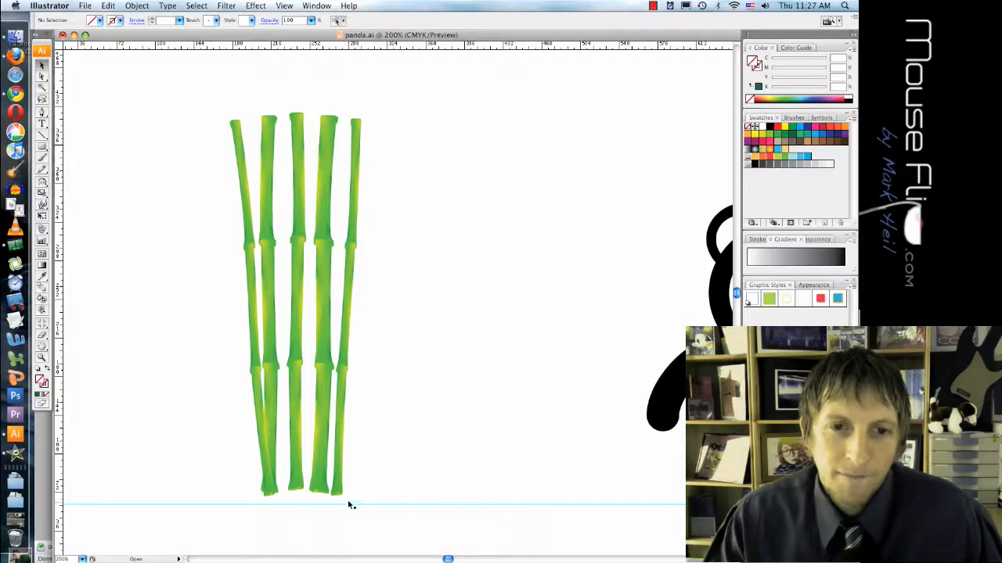
left_click(351, 305)
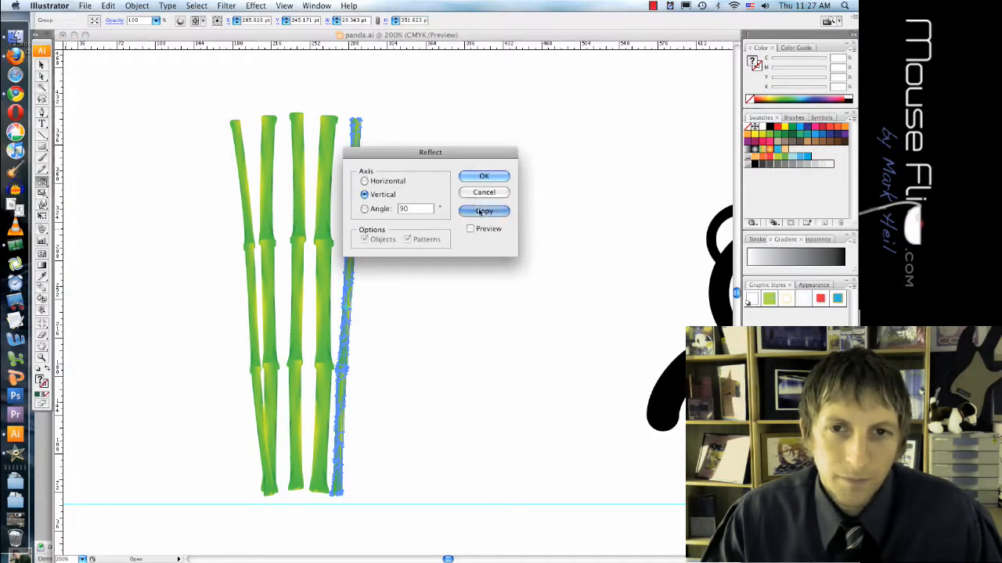
Reflect a vertical copy of the right stalk and drag it in beside the original.
left_click(483, 212)
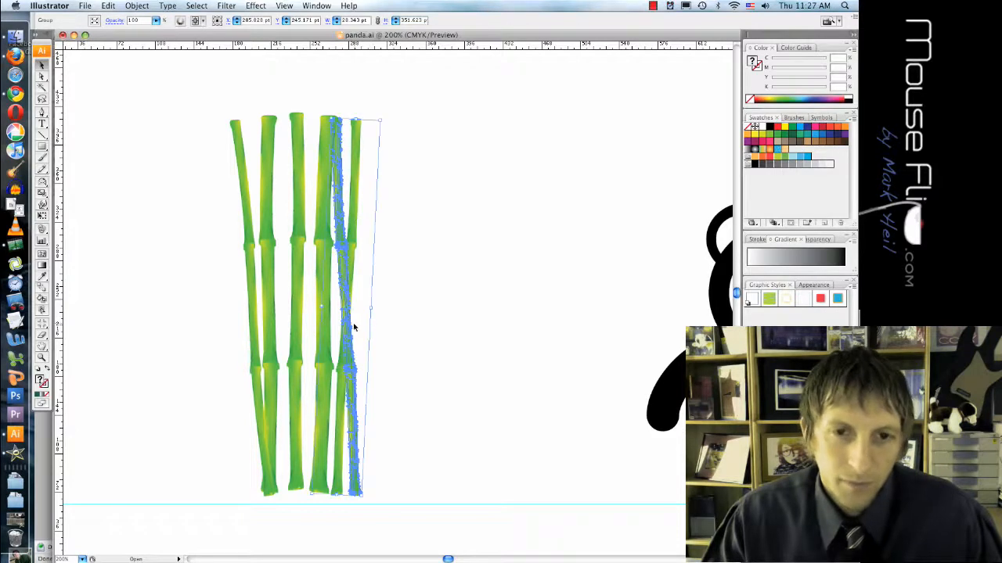
left_click_drag(352, 328, 379, 332)
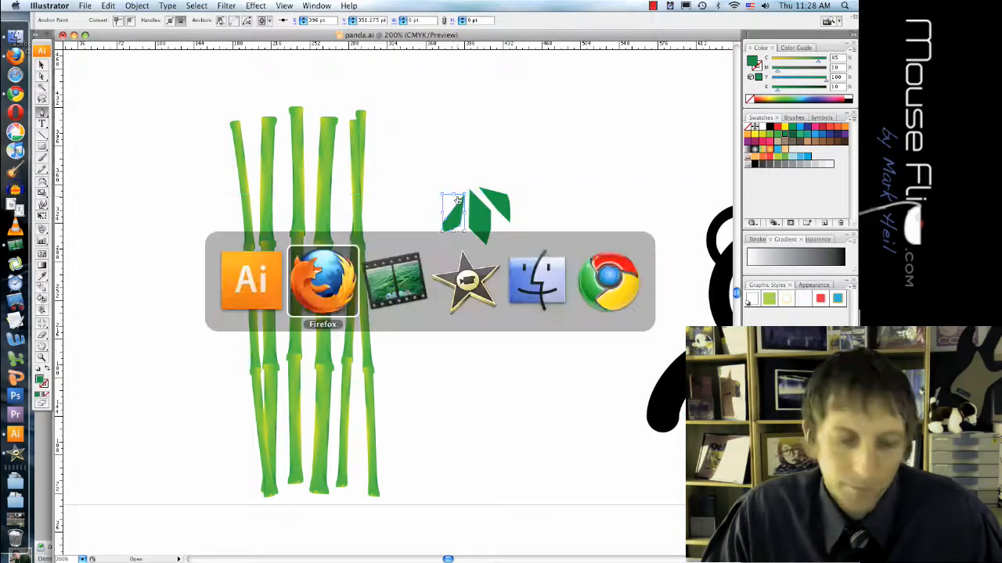
Switch over to the lesson in the browser after drawing the green leaves.
left_click(322, 282)
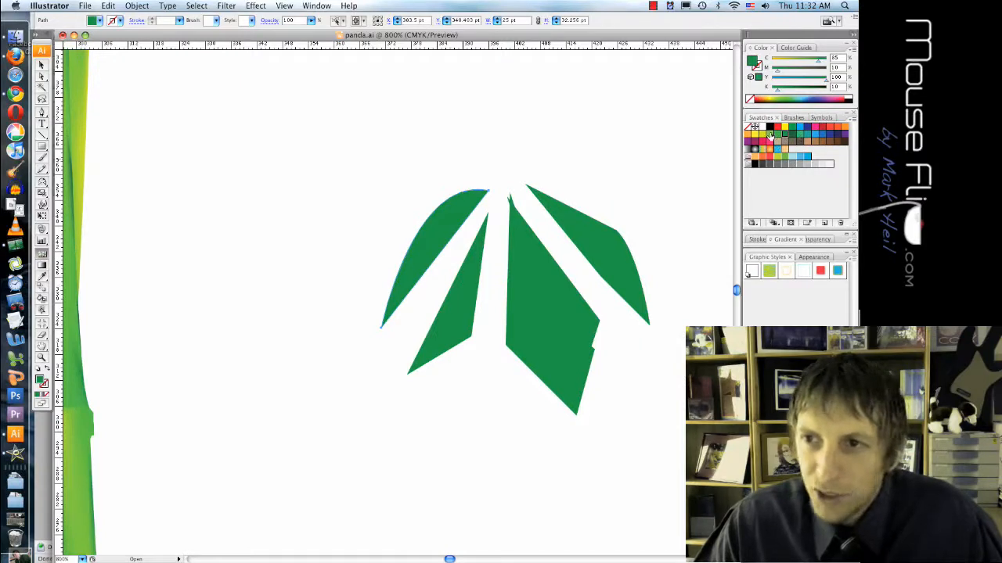
Select the upper-left dark green leaf for editing.
left_click(436, 259)
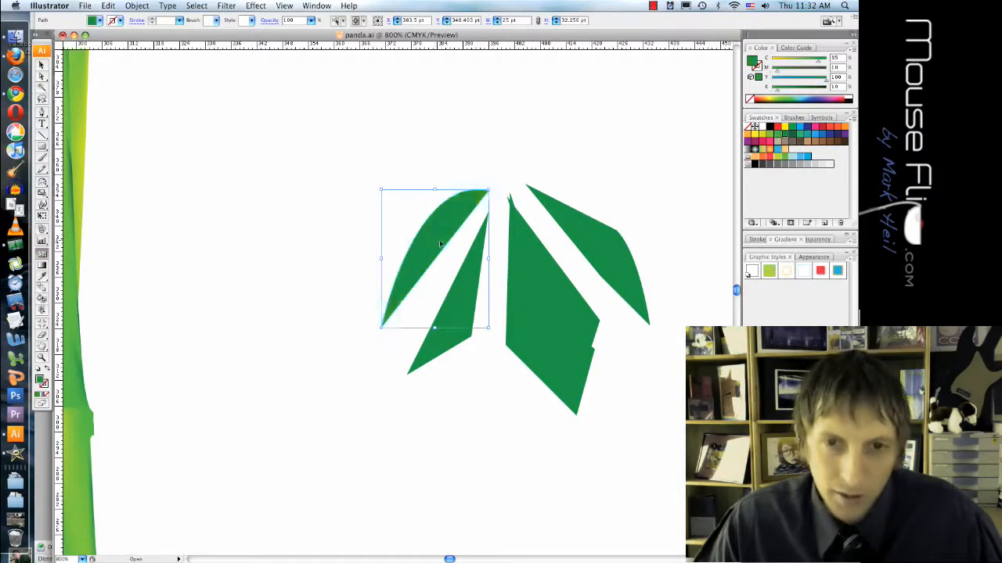